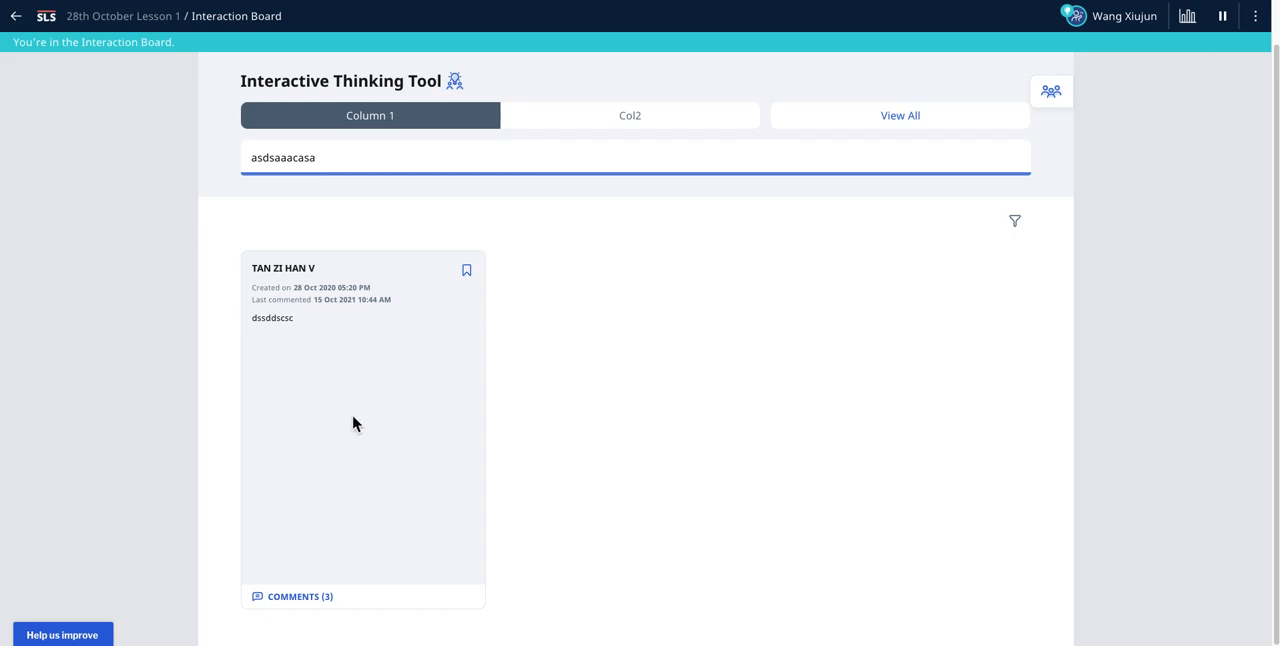
{"action": "mouse_move", "coordinate": [330, 300]}
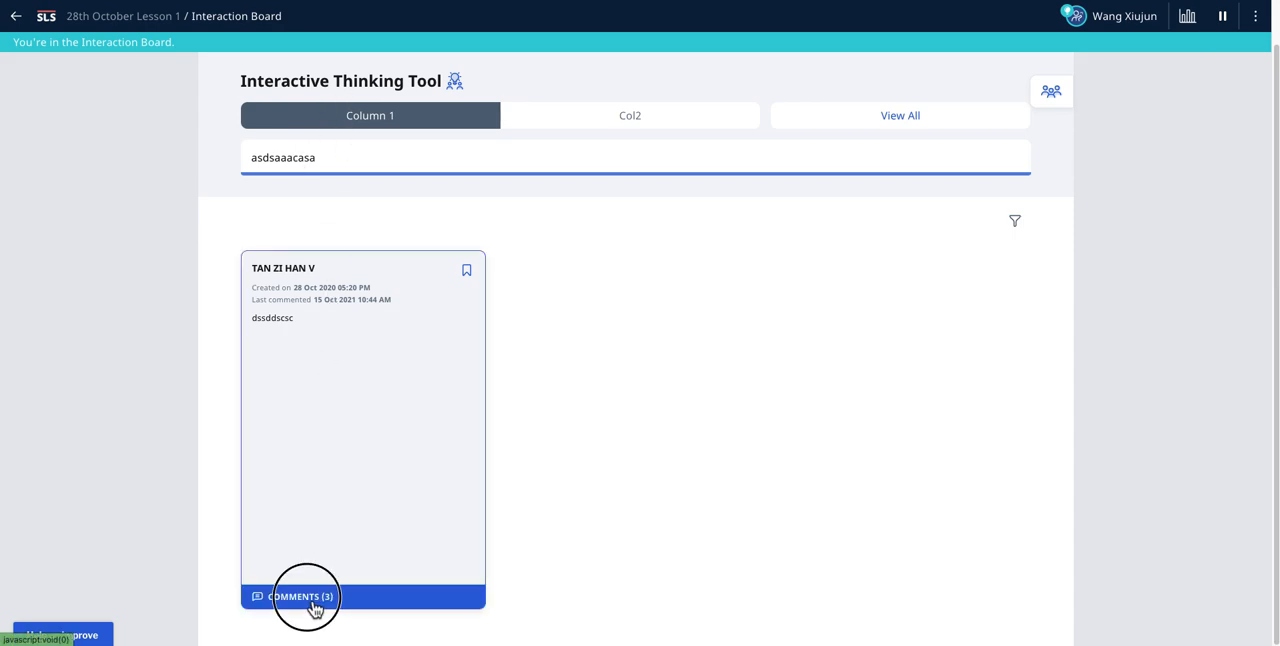
{"action": "left_click", "coordinate": [298, 596]}
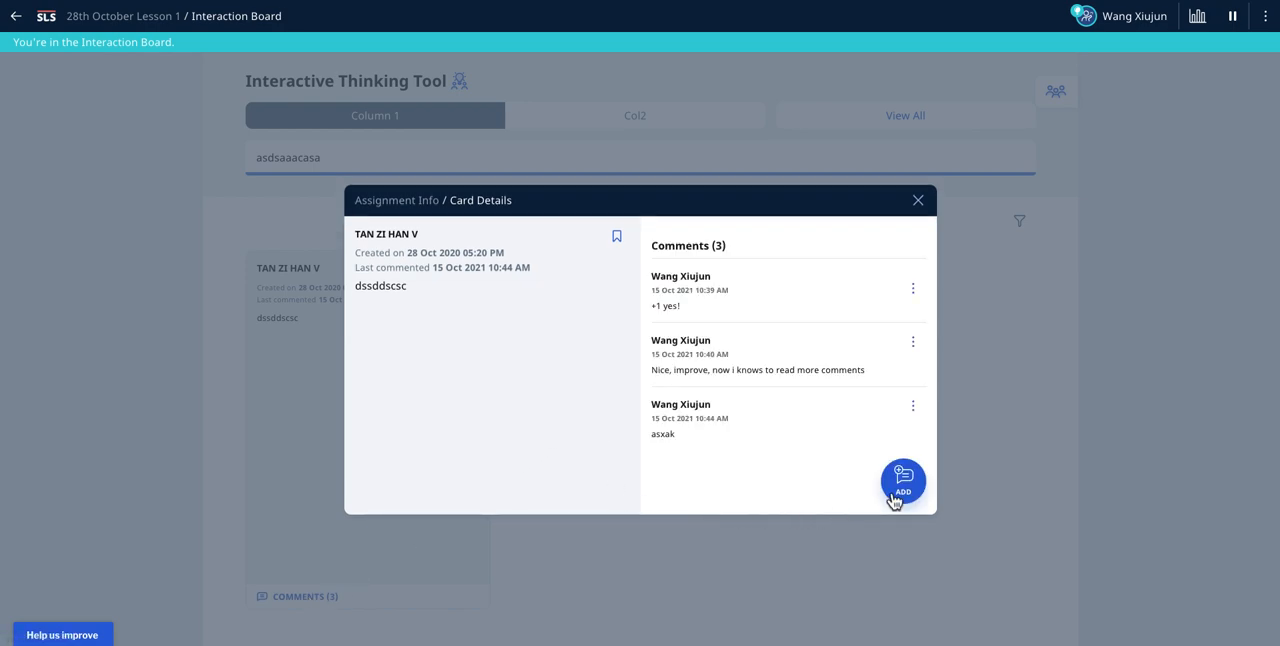
{"action": "left_click", "coordinate": [902, 483]}
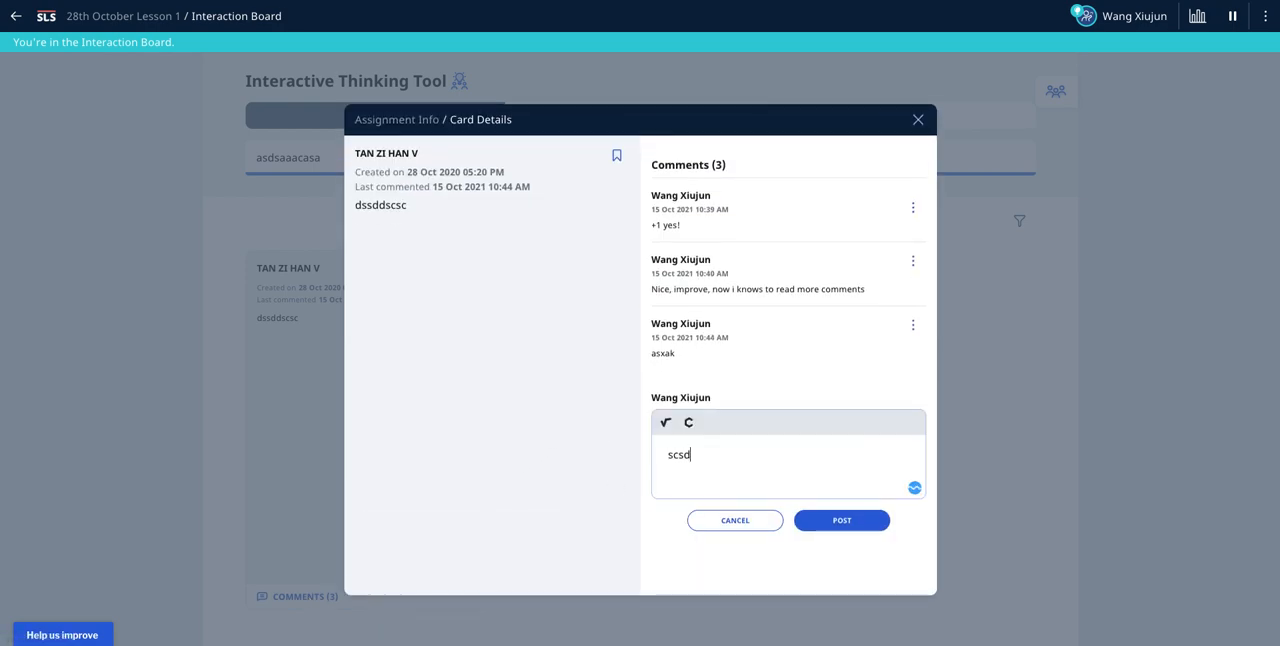
{"action": "left_click", "coordinate": [841, 520]}
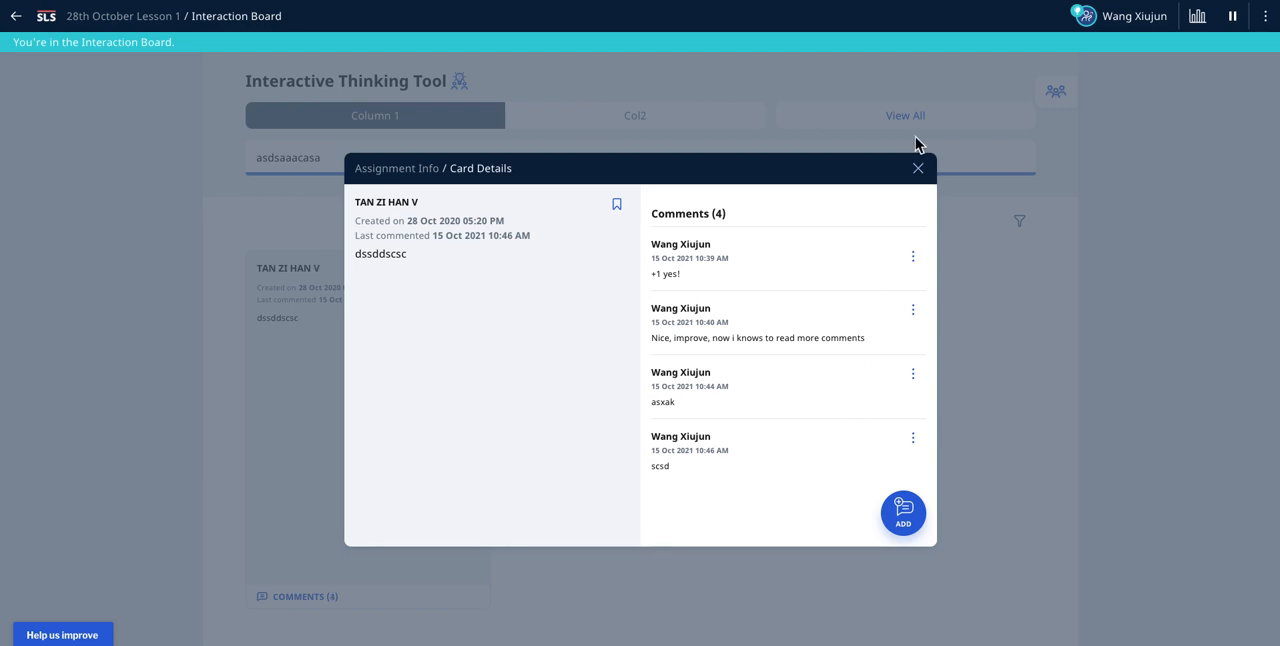
{"action": "left_click", "coordinate": [917, 168]}
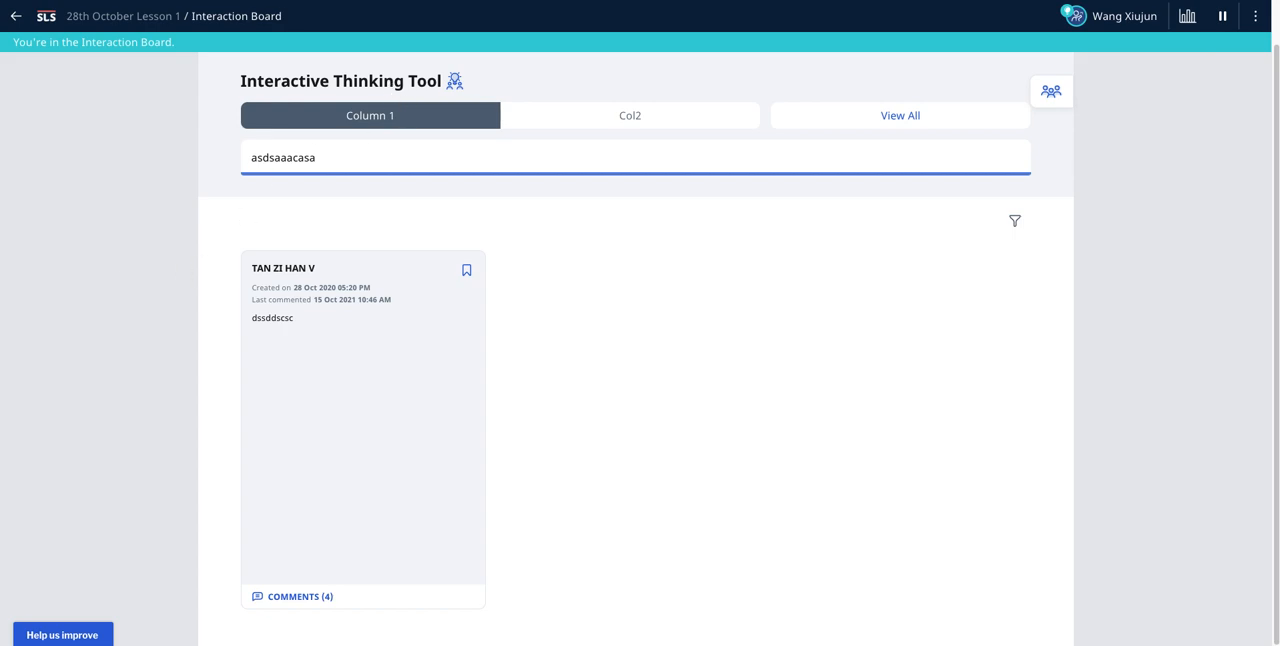
{"action": "mouse_move", "coordinate": [197, 306]}
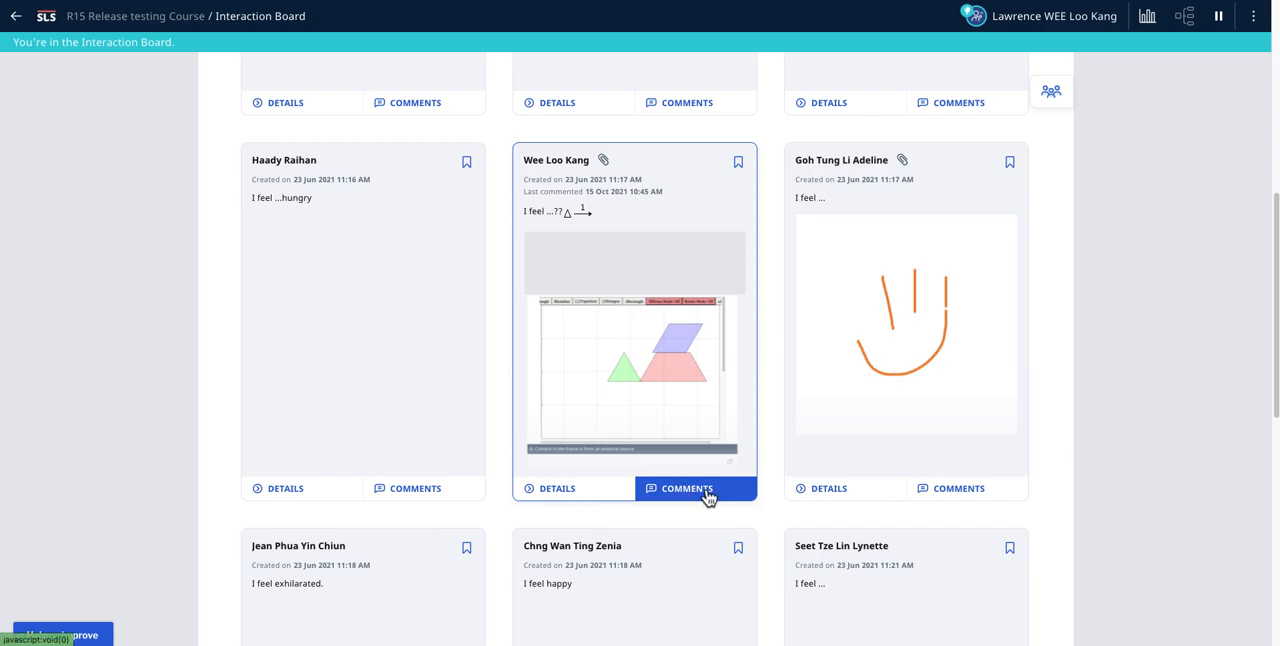
- Open the comments on Wee Loo Kang's shapes-image card and start a new comment
{"action": "left_click", "coordinate": [687, 489]}
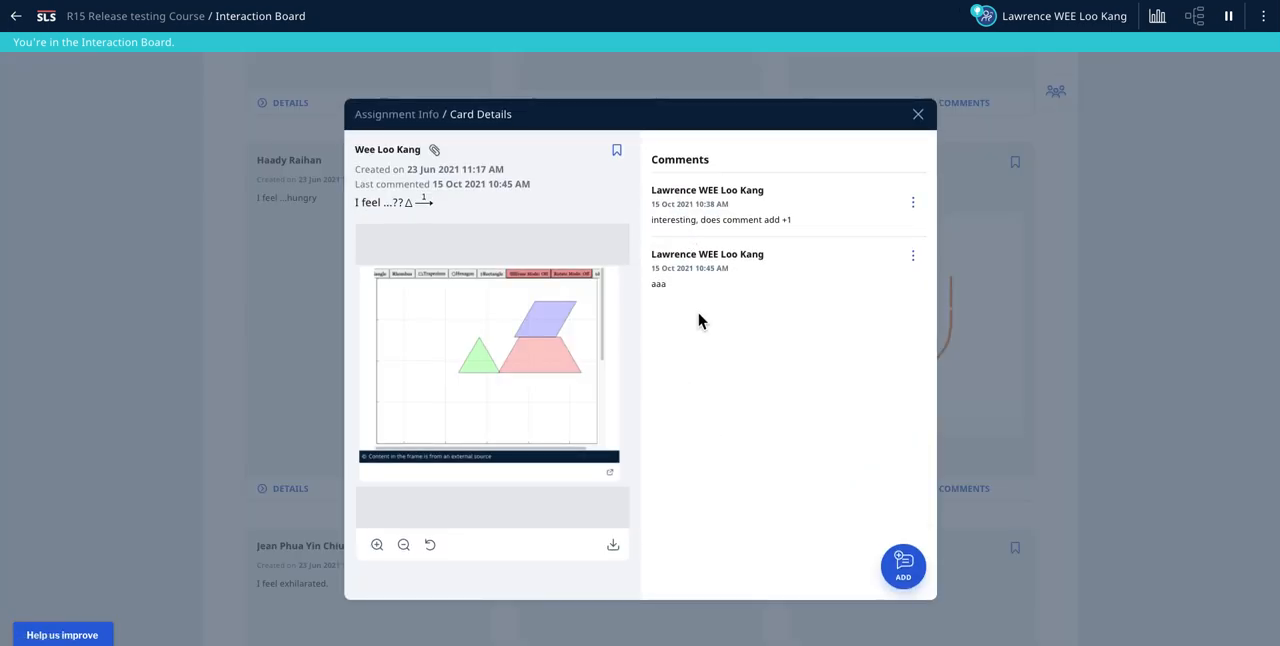
{"action": "left_click", "coordinate": [902, 567]}
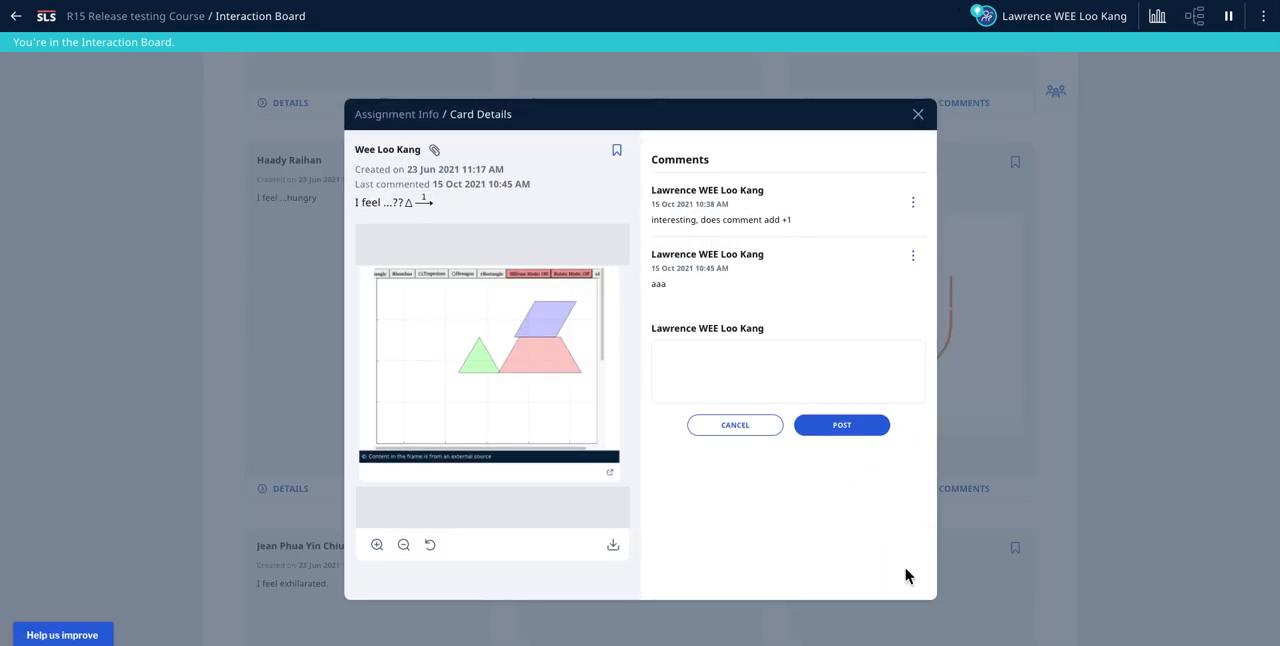